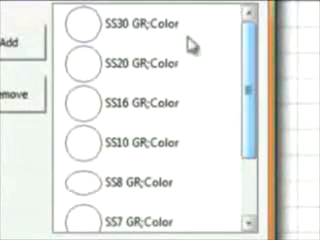
- Scroll the Available Elements list past SS30, SS20 and SS16 to review stone sizes
{"action": "scroll", "scroll_direction": "down", "scroll_amount": 3}
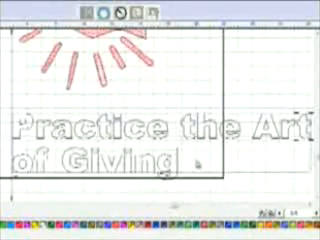
- Select all of the 'Practice the Art of Giving' text and scroll the font list for a new font
{"action": "key", "text": "ctrl+a"}
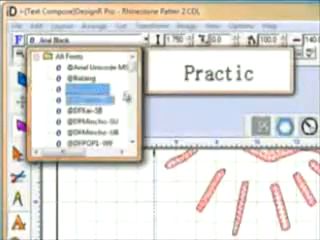
{"action": "scroll", "scroll_direction": "down", "scroll_amount": 3}
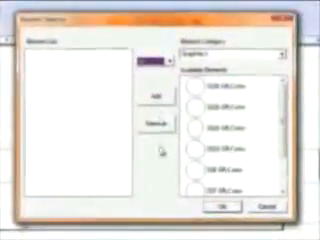
- Pick the SS10 stone in the Element Selector's available sizes
{"action": "left_click", "coordinate": [235, 155]}
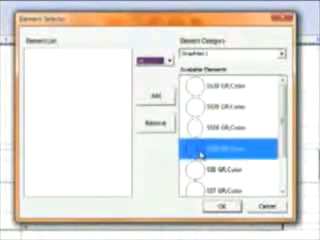